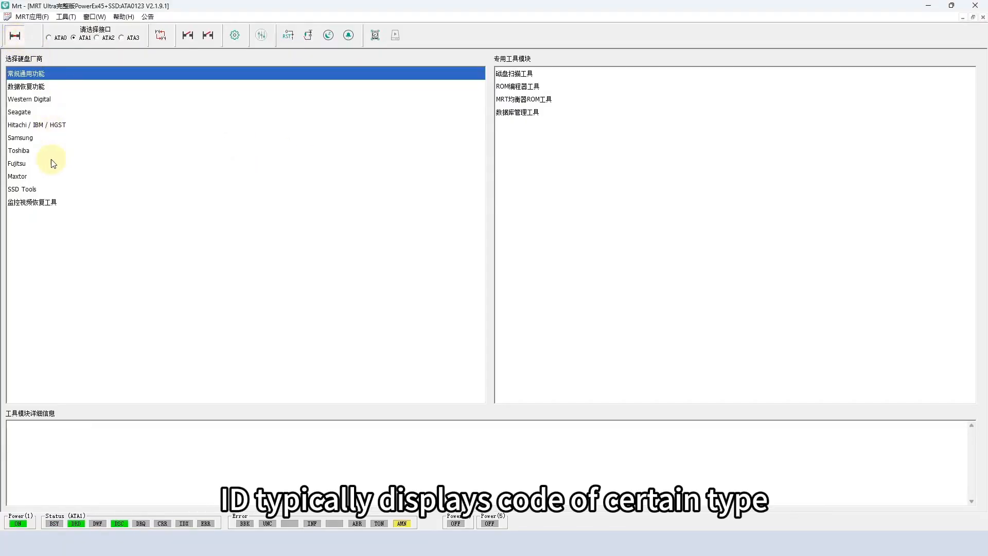
# Step: Launch the Kingston2 (Phison) module from SSD Tools with the CP33238B (PS3111) / Kingston A400 family
pyautogui.click(21, 189)
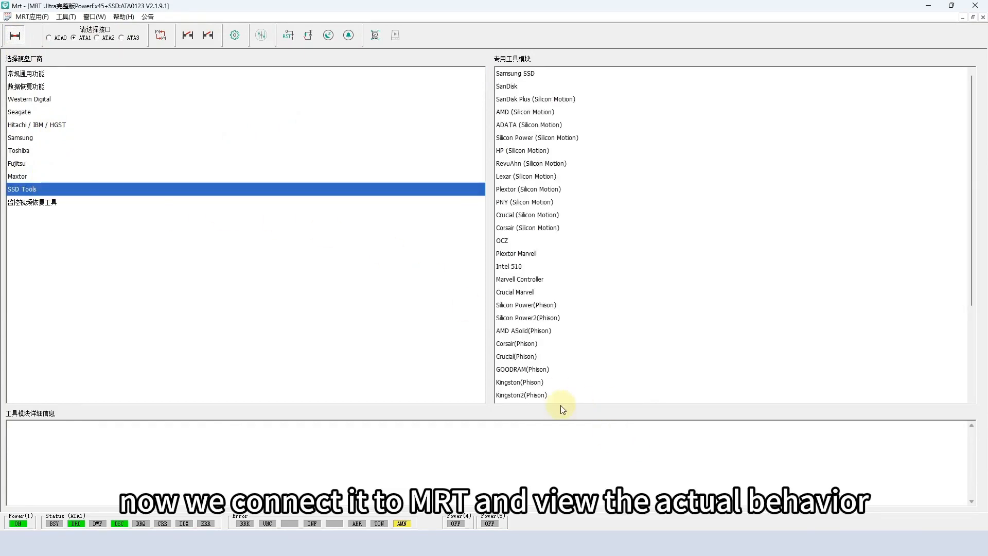
pyautogui.click(521, 394)
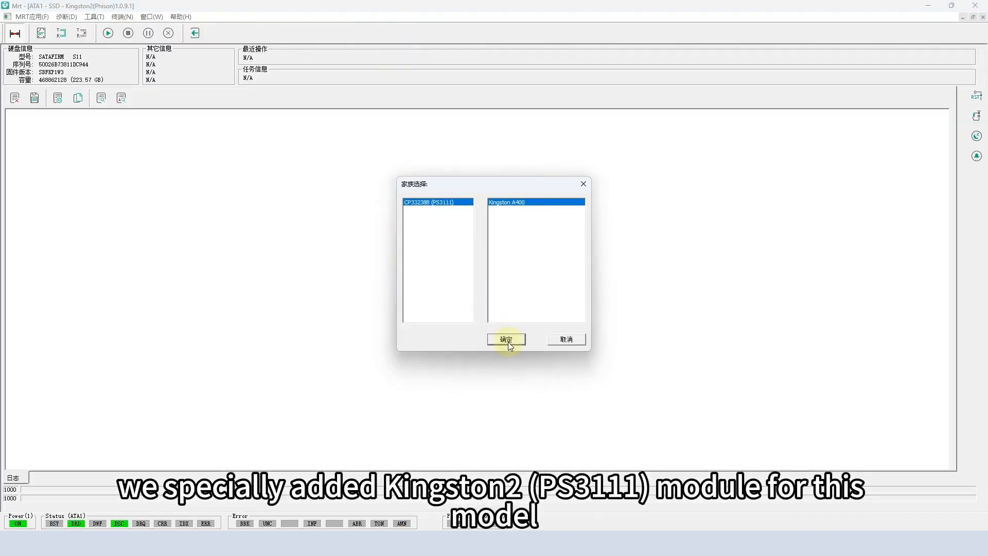
pyautogui.click(507, 338)
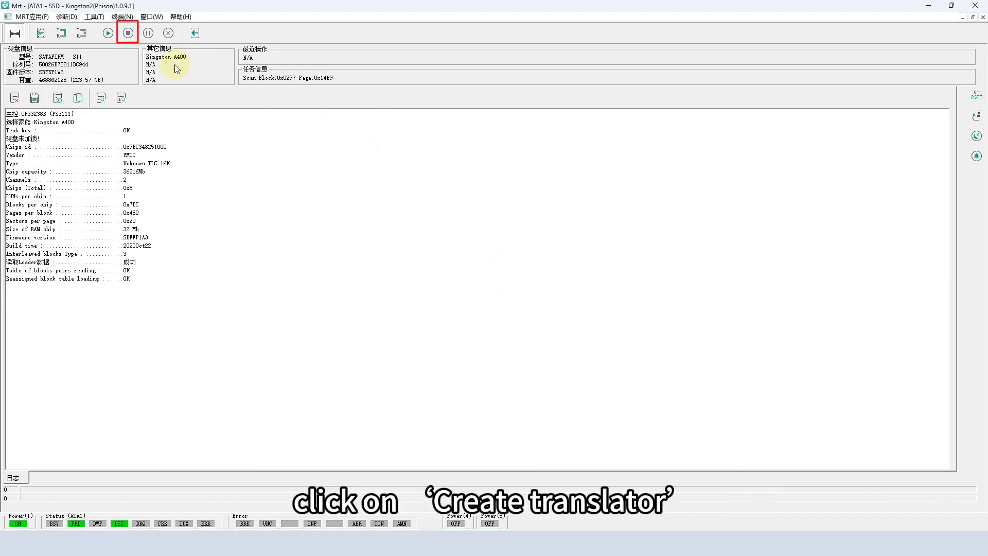
# Step: Run Create Translator from Diagnostics > Service Area Operations into a new working folder
pyautogui.click(65, 17)
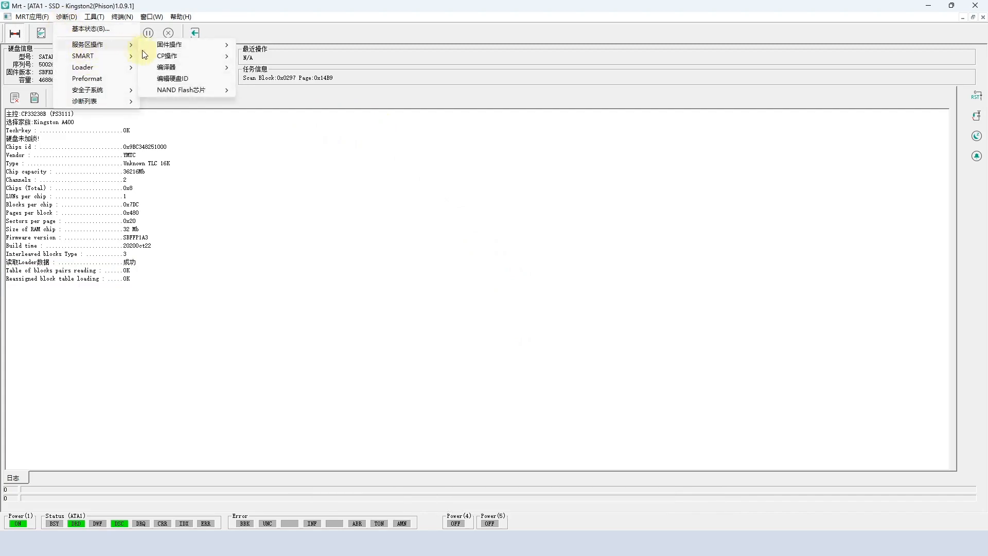
pyautogui.click(168, 44)
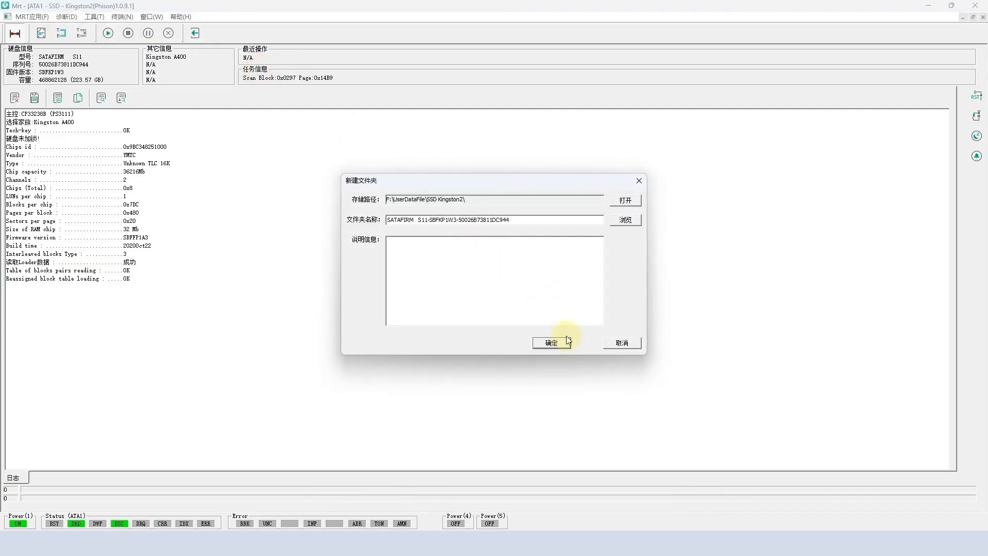
pyautogui.click(550, 342)
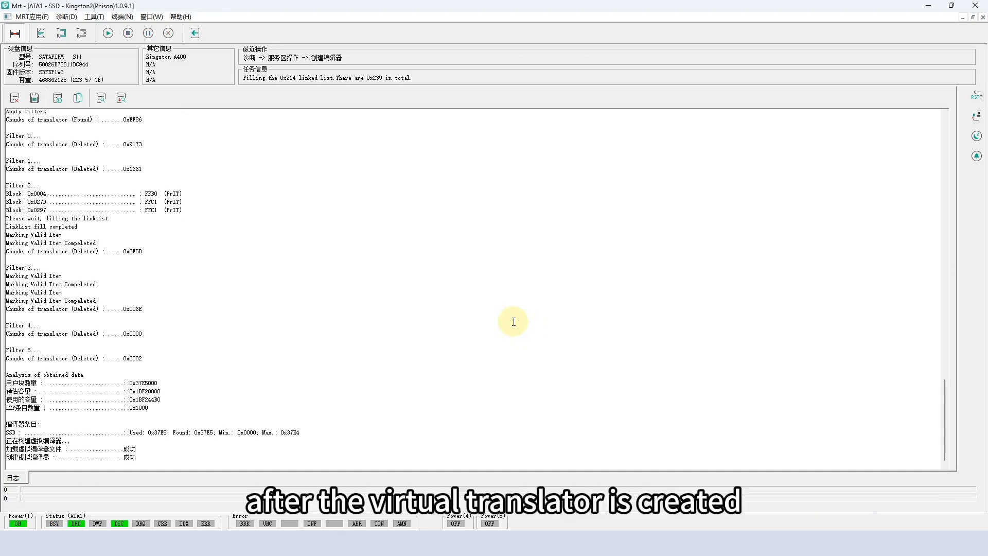
pyautogui.moveTo(150, 16)
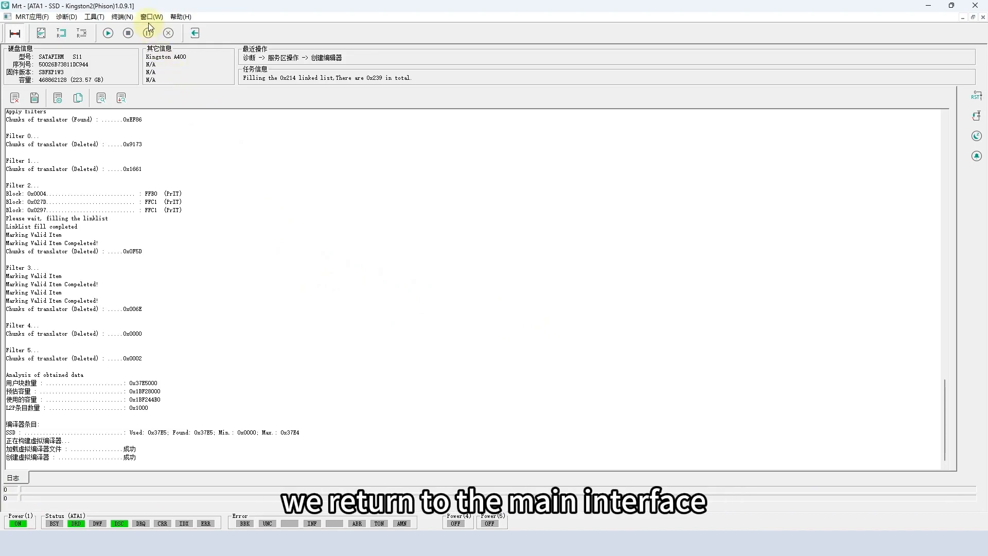
# Step: Return to the main MRT window and begin a new Data Explorer imaging task
pyautogui.click(150, 16)
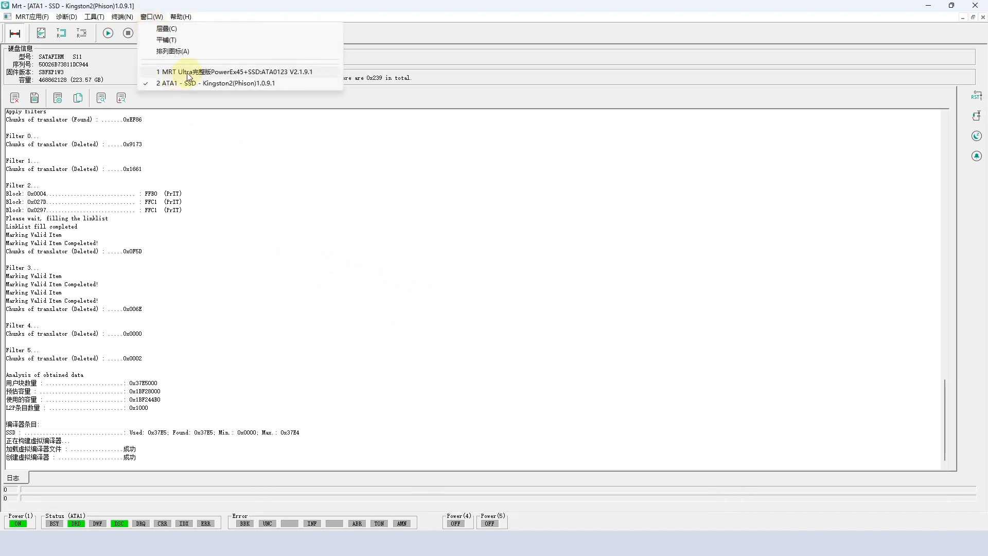
pyautogui.click(240, 71)
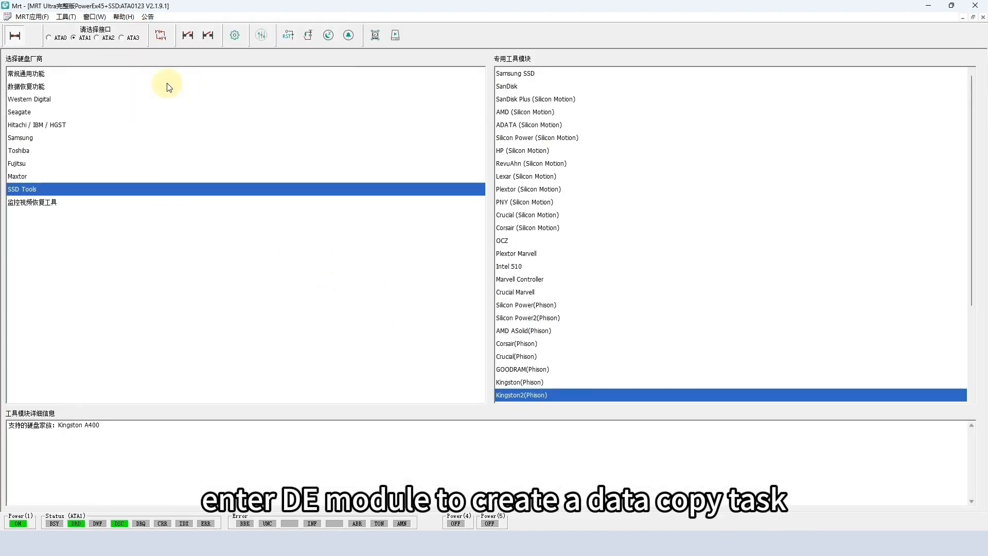
pyautogui.click(27, 86)
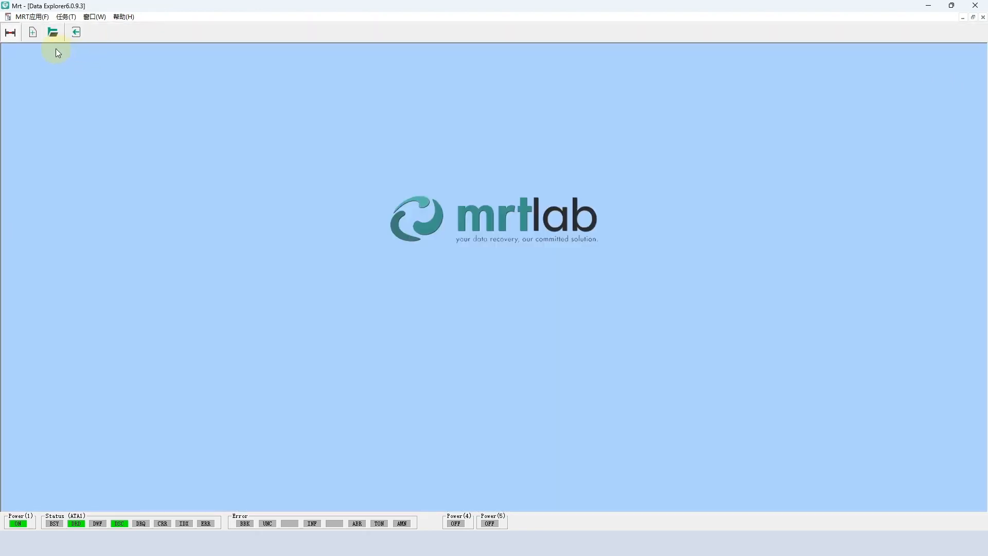
pyautogui.click(52, 32)
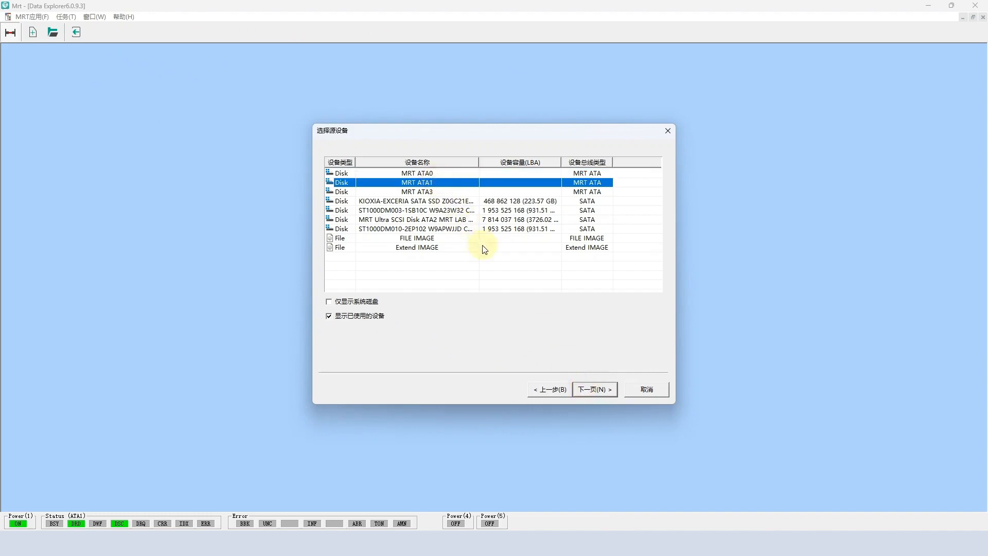
# Step: Configure the task: source MRT ATA1, list-of-ranges map, target virtual VHDX disk in the chosen folder, and finish
pyautogui.click(593, 389)
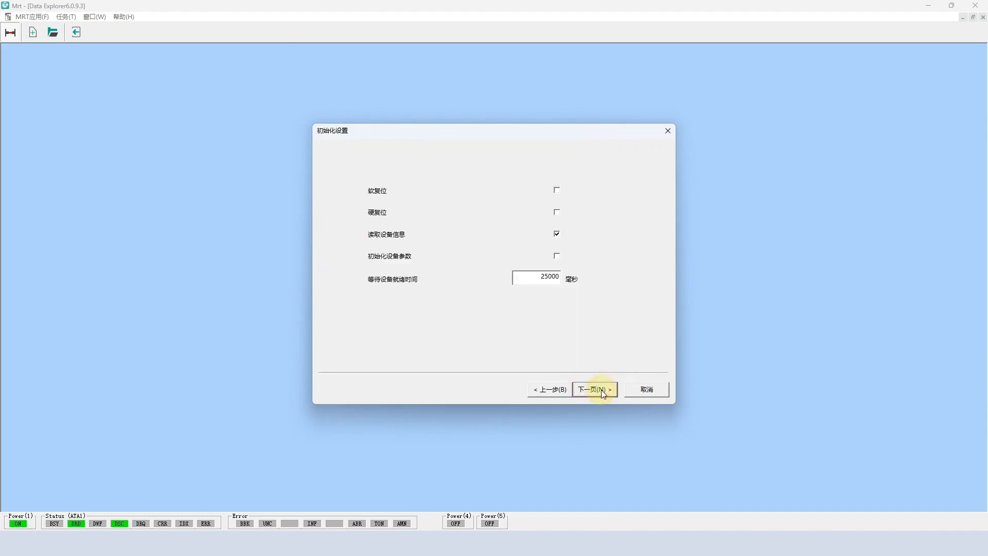
pyautogui.click(593, 389)
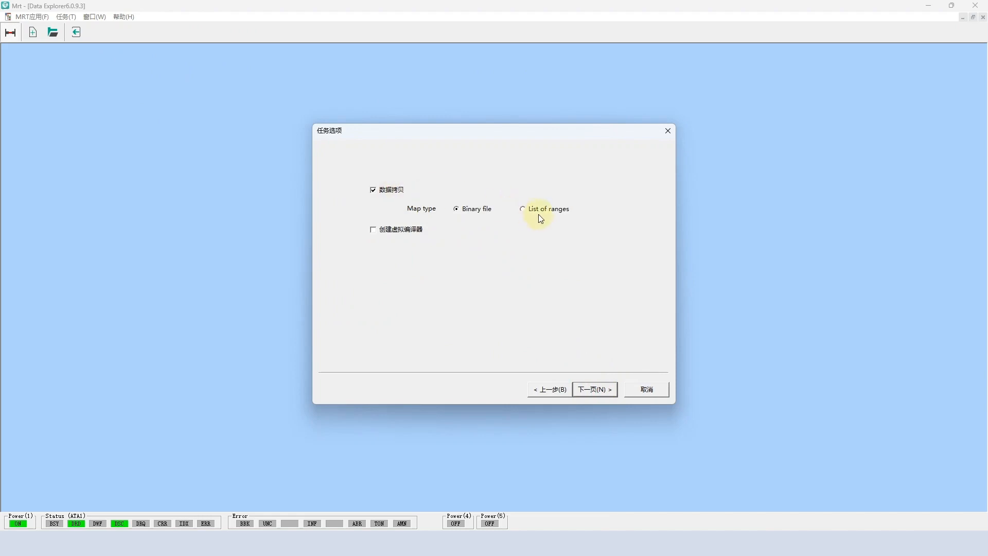
pyautogui.click(593, 389)
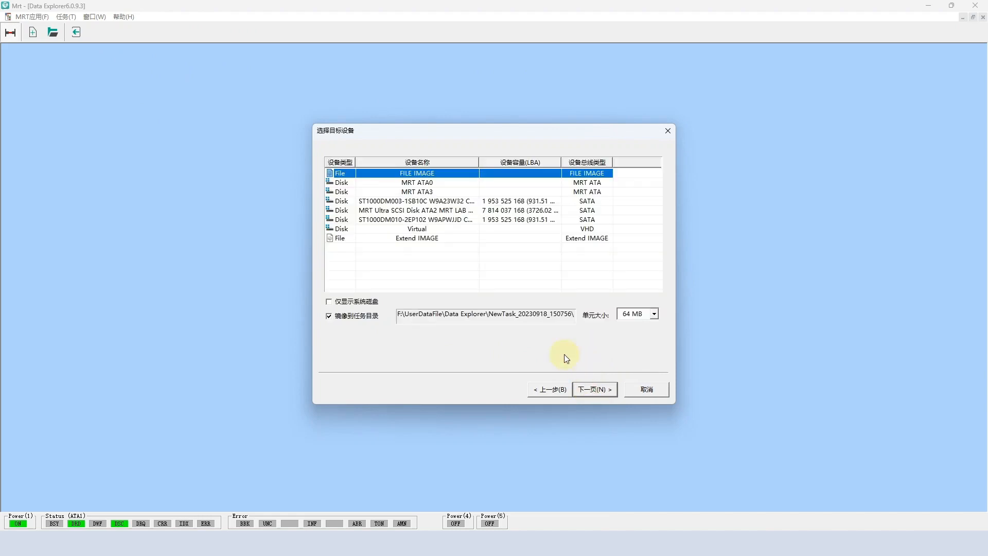
pyautogui.click(416, 228)
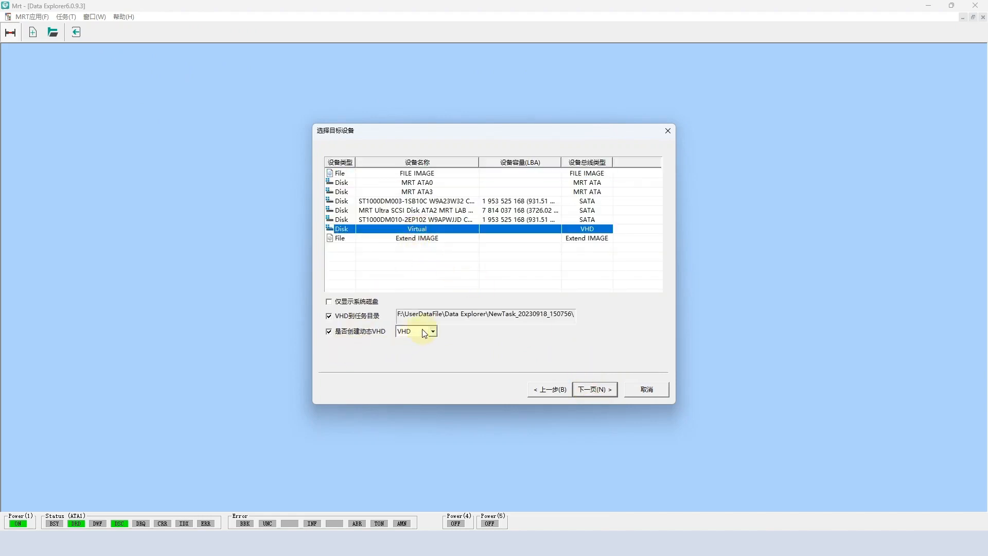
pyautogui.click(415, 330)
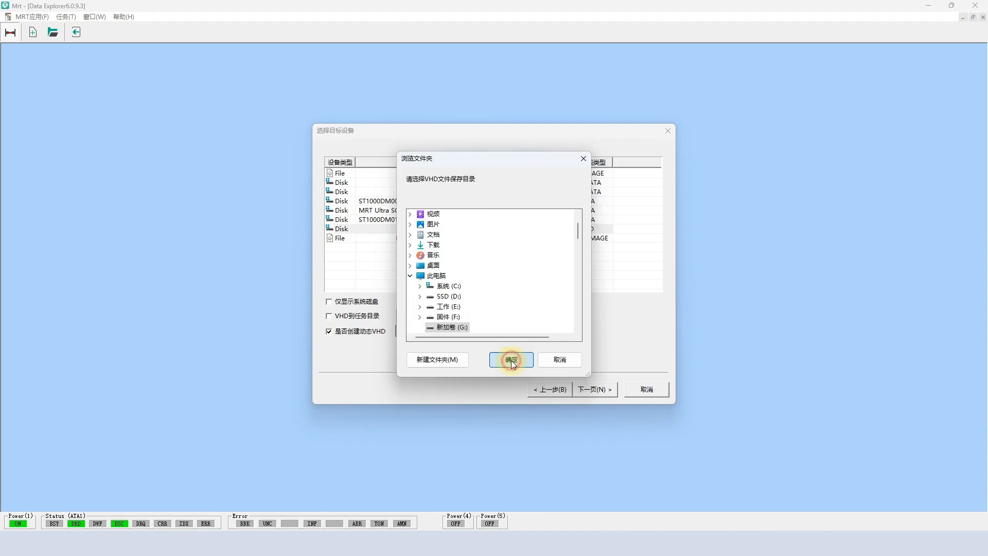
pyautogui.click(511, 359)
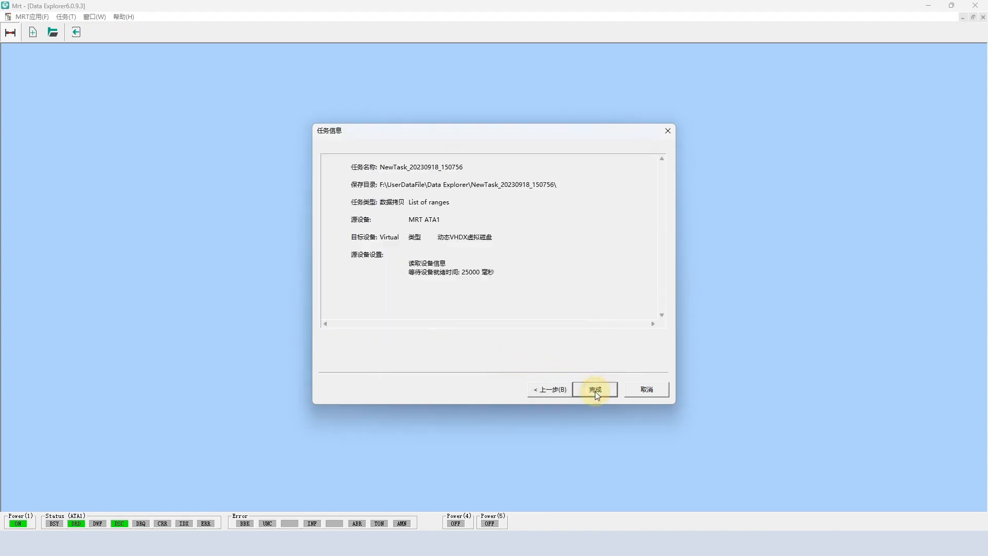
pyautogui.click(594, 389)
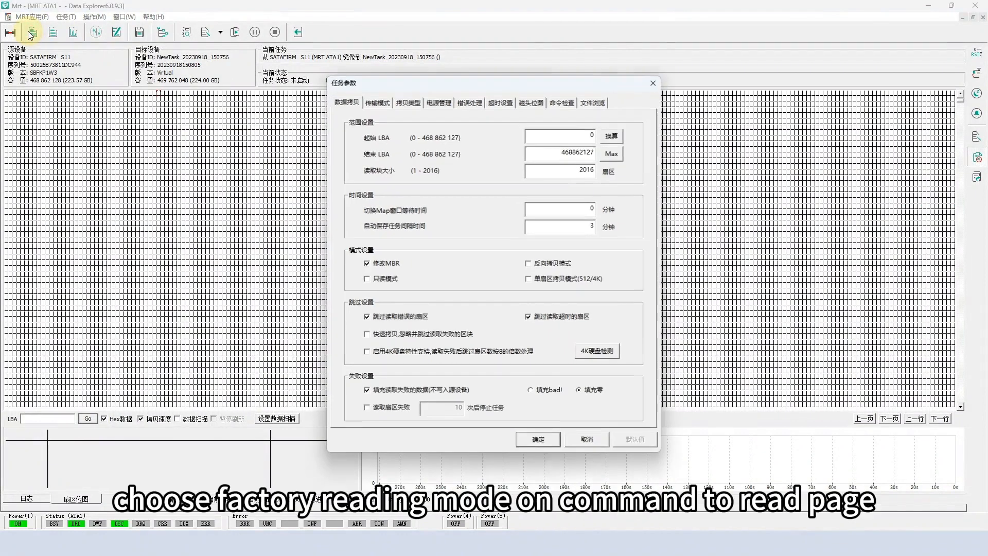
# Step: Set factory reading mode, disable soft reset on timeouts and errors with 8 sectors skipped, and apply
pyautogui.click(377, 102)
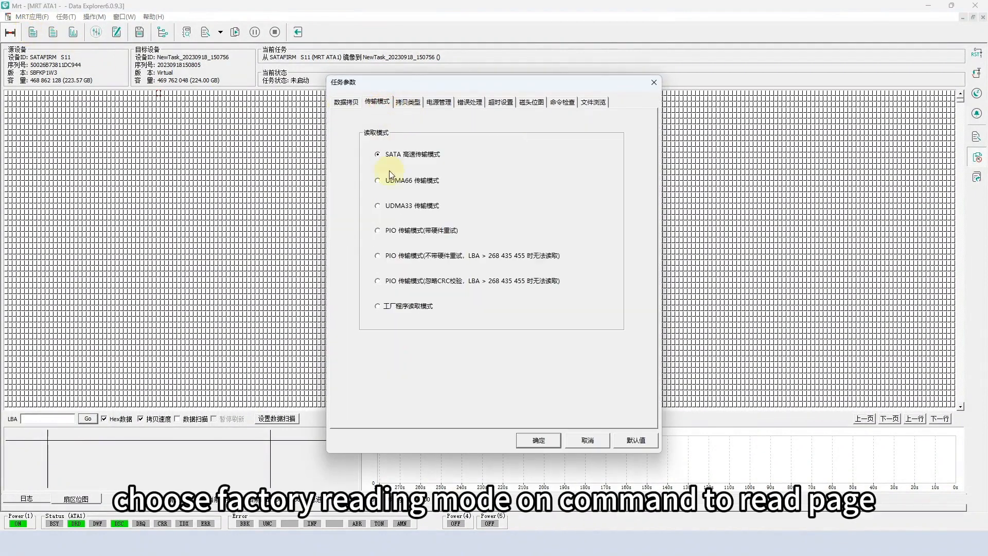
pyautogui.click(378, 306)
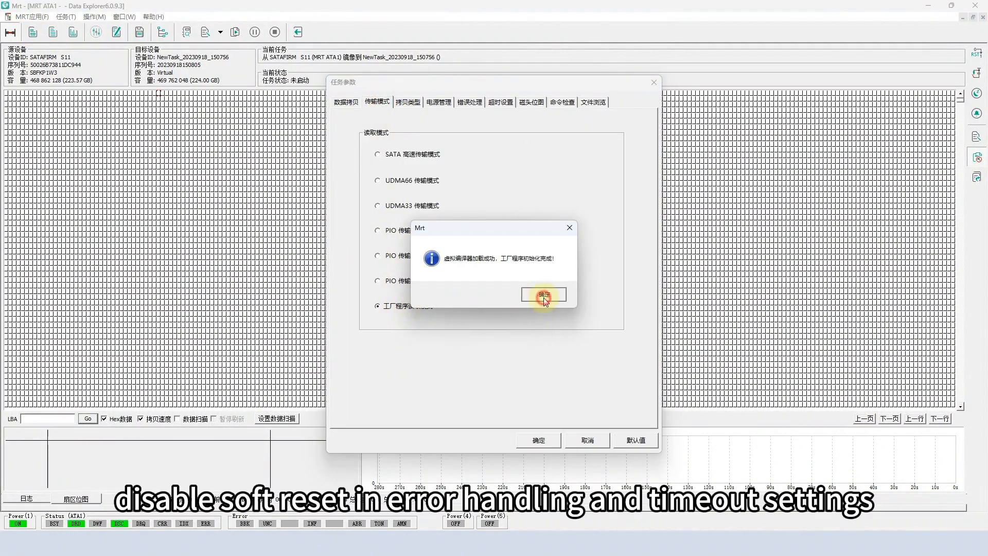
pyautogui.click(543, 295)
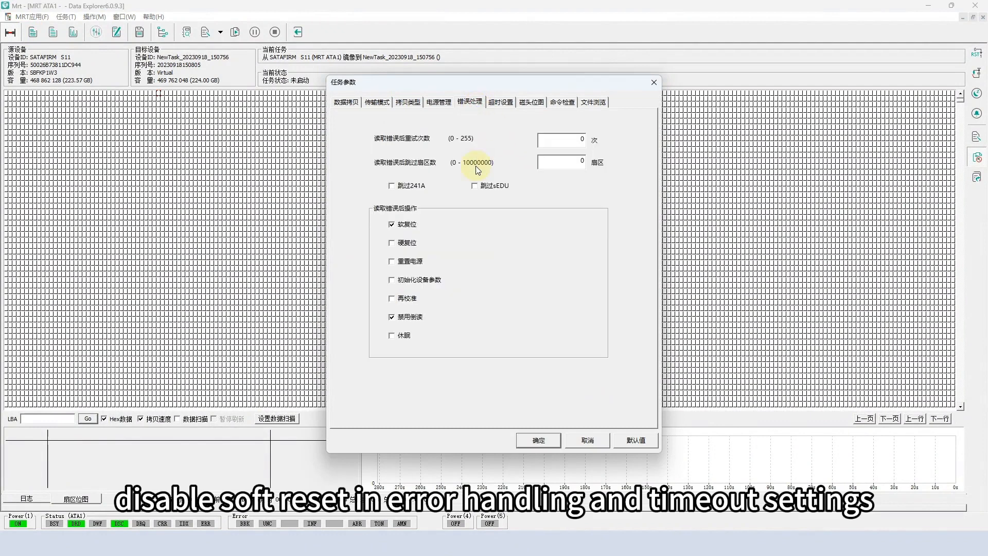
pyautogui.click(500, 102)
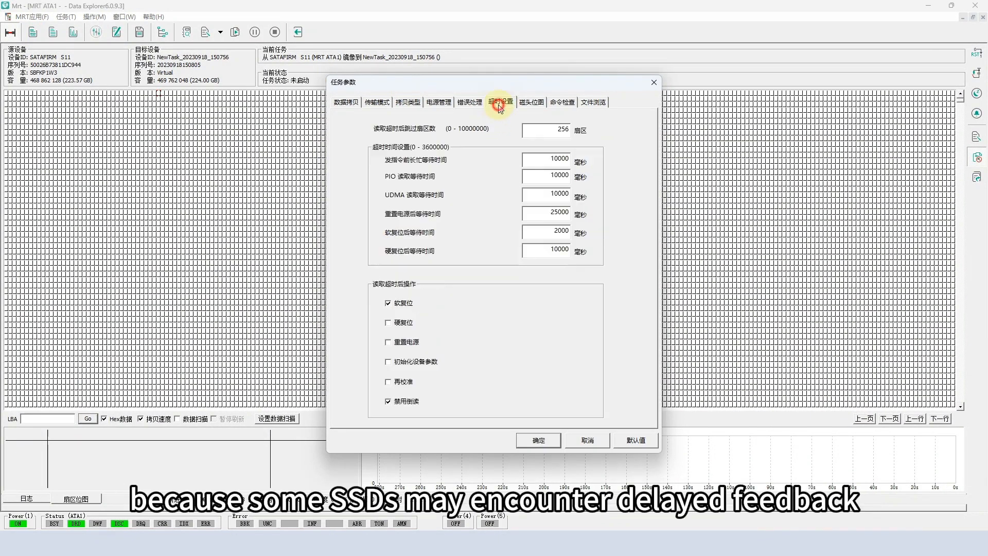
pyautogui.click(388, 302)
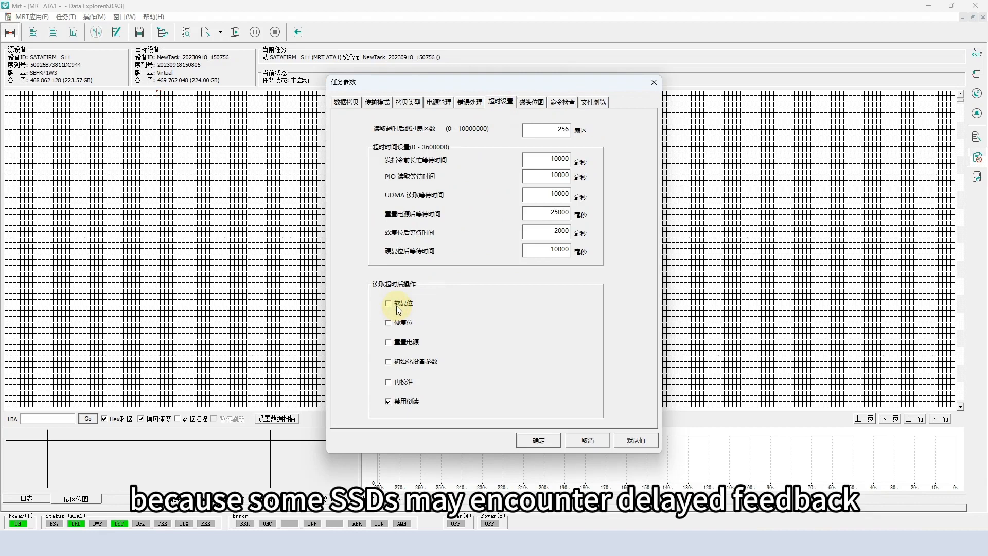
pyautogui.click(469, 102)
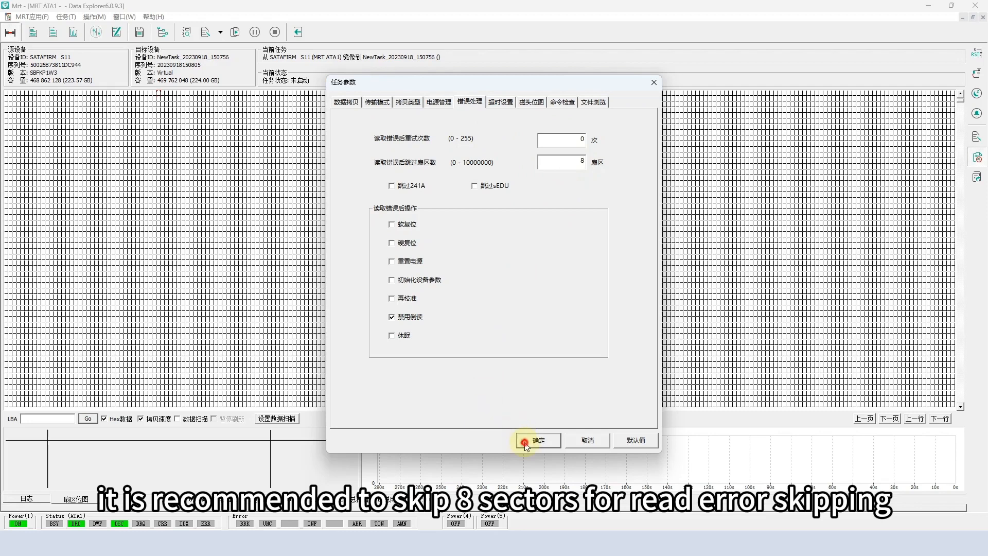
pyautogui.click(536, 440)
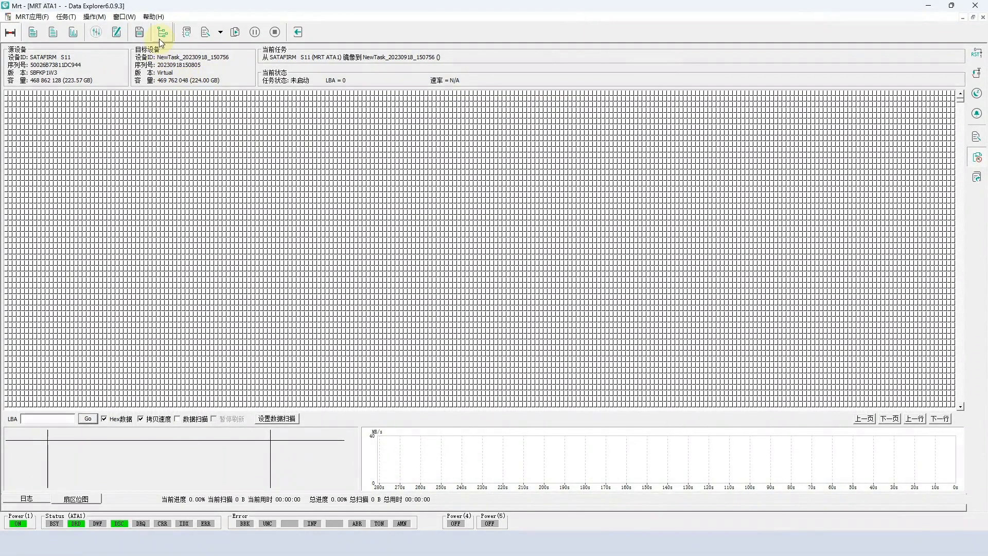
# Step: Browse the drive's partitions and folders, return to the sector map, and start imaging into the virtual disk
pyautogui.click(162, 32)
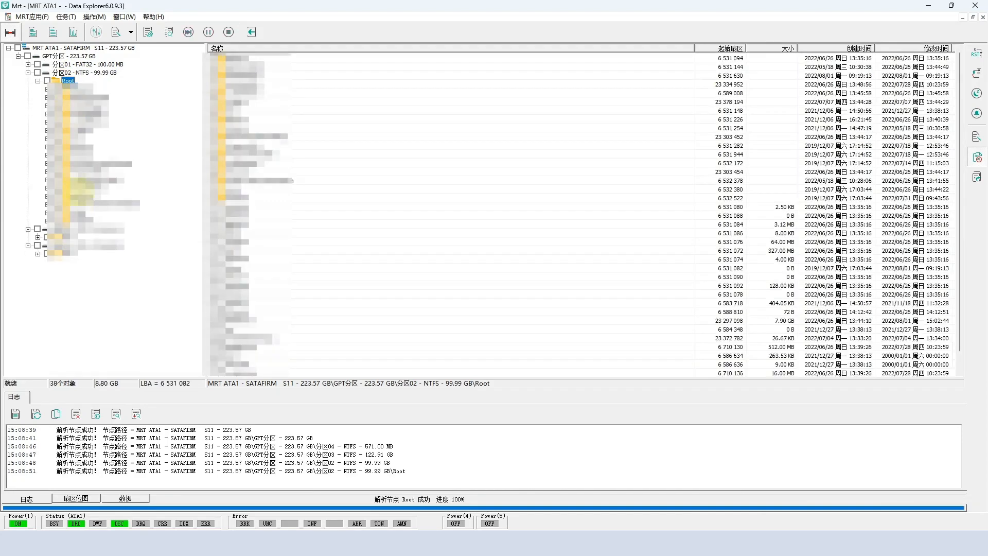
pyautogui.click(71, 237)
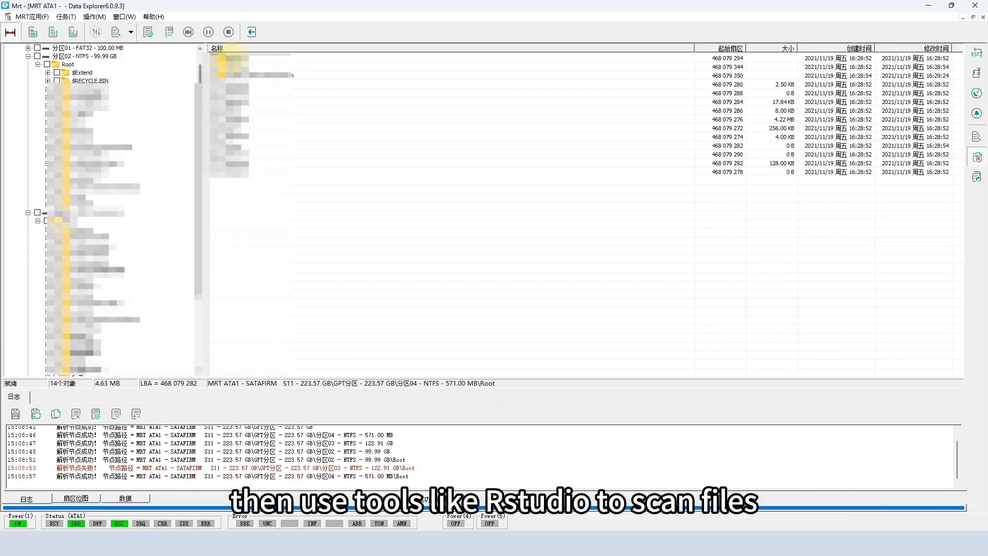
pyautogui.click(234, 32)
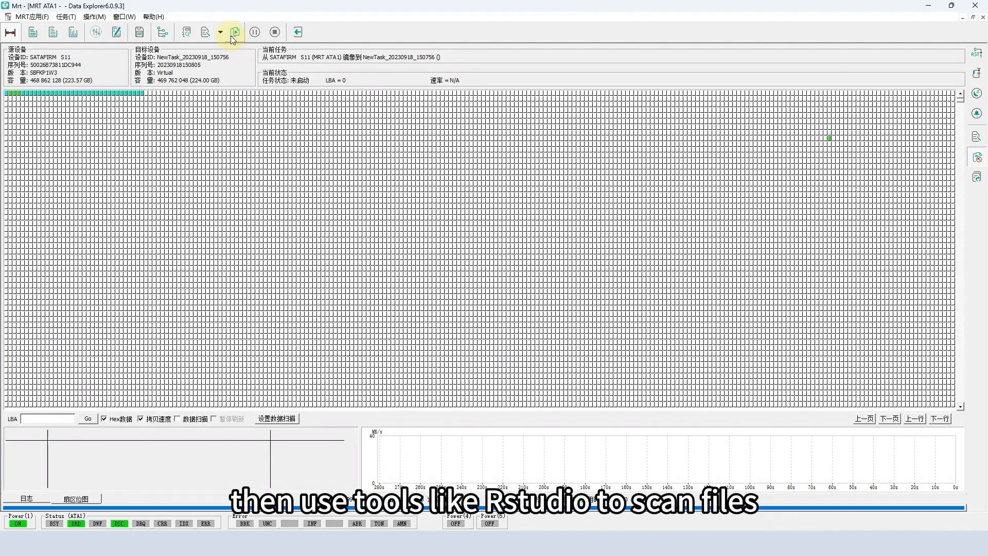
pyautogui.click(234, 32)
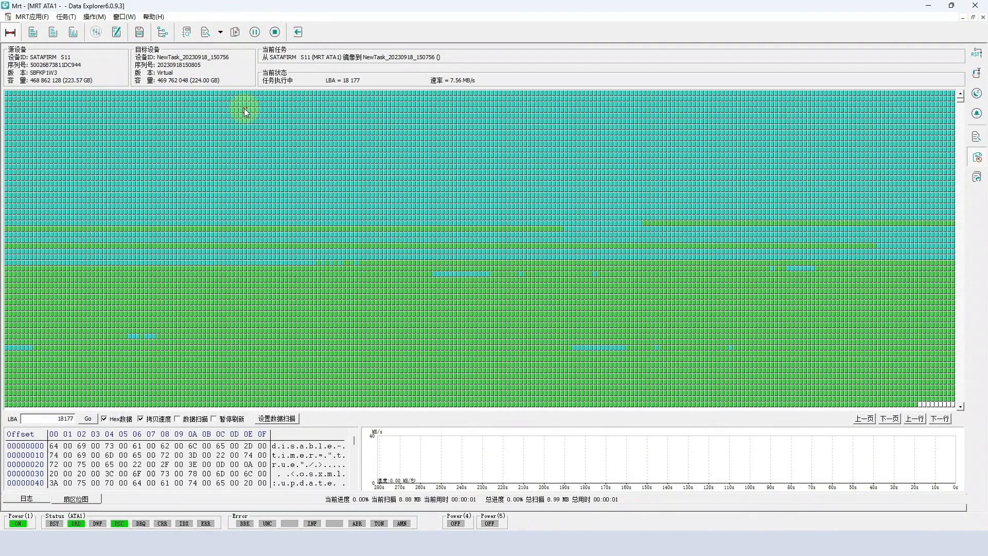